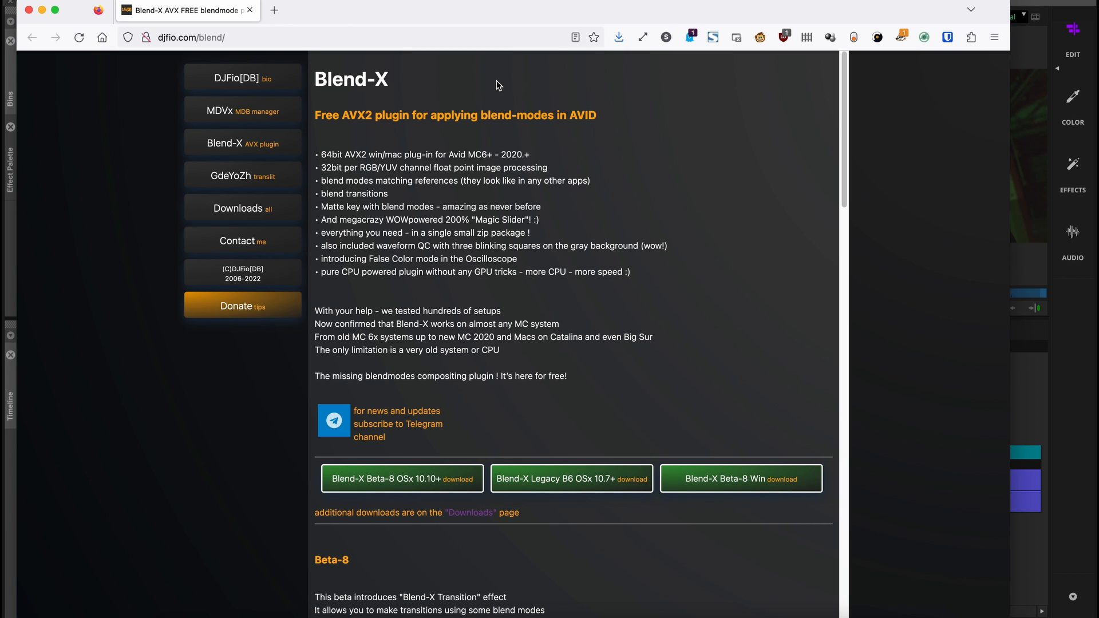
Step: Link all the .mov overlay clips from Cinemarkers > Assets > Overlays into the Assets bin
scroll(down, 3)
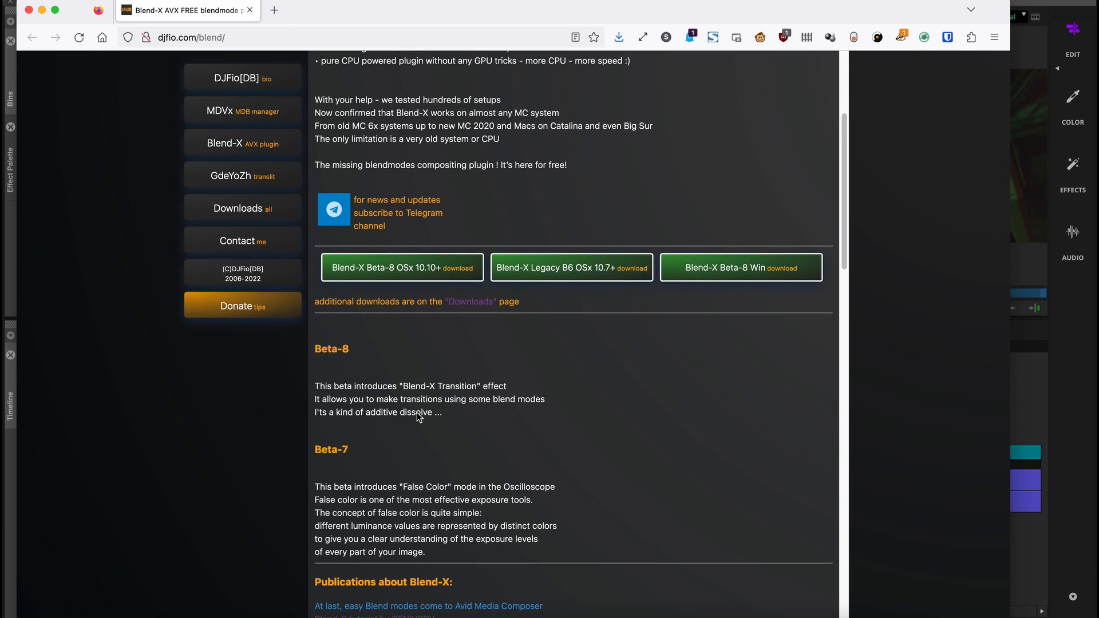
scroll(up, 3)
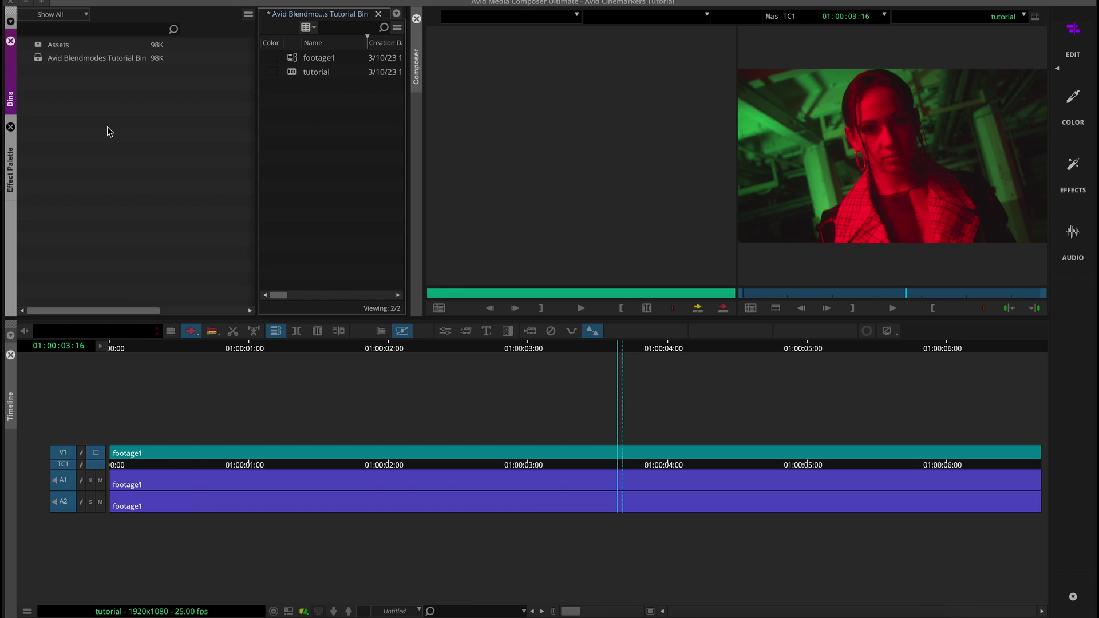
click(58, 45)
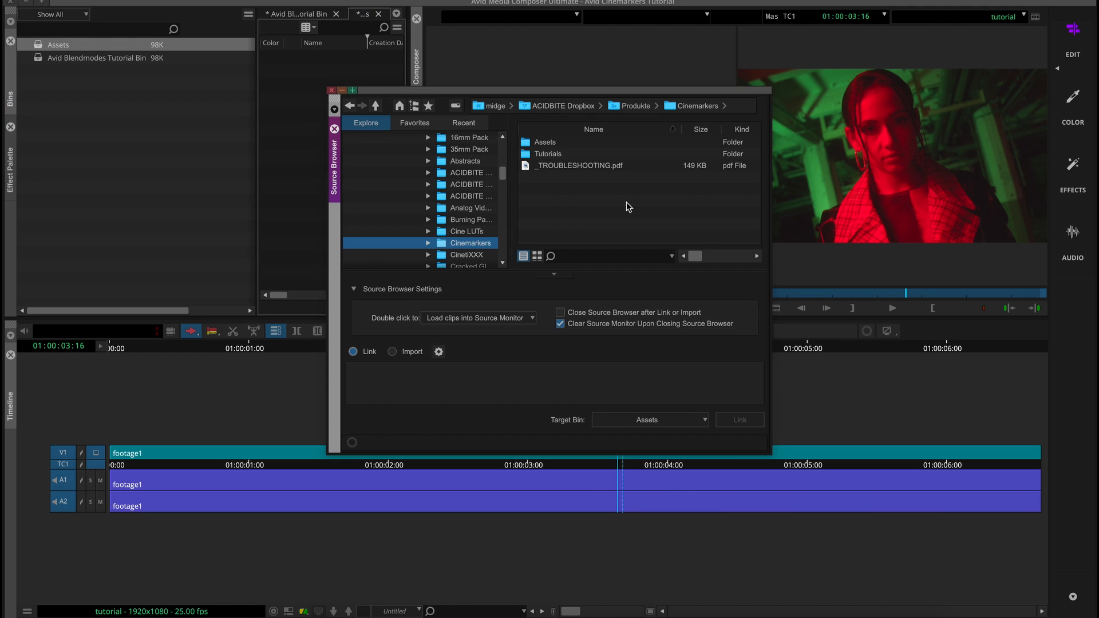
click(545, 142)
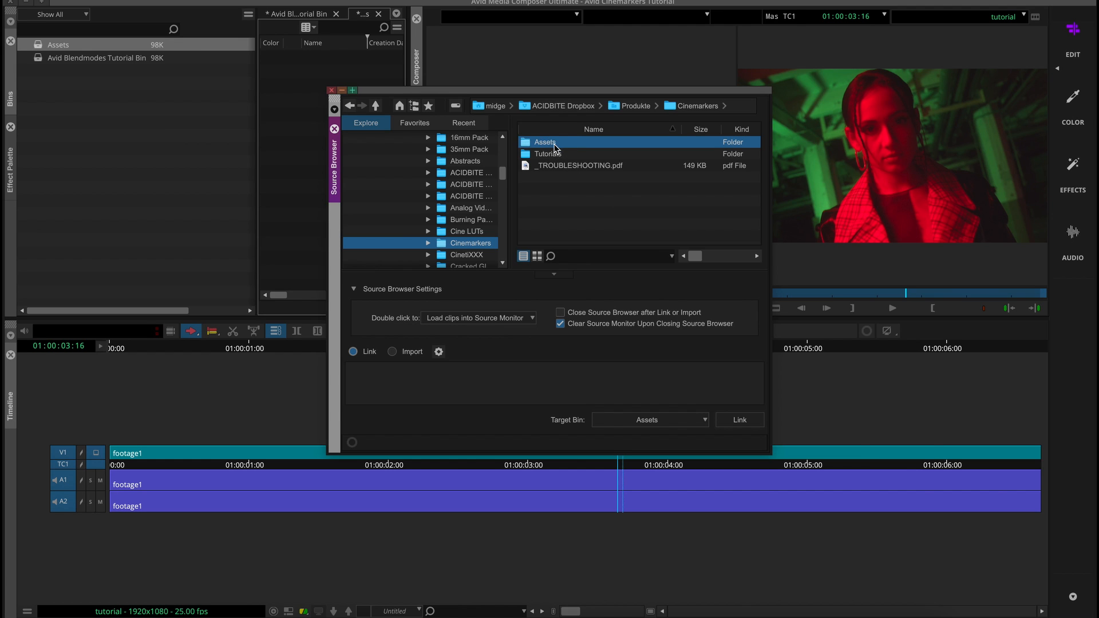
double_click(544, 142)
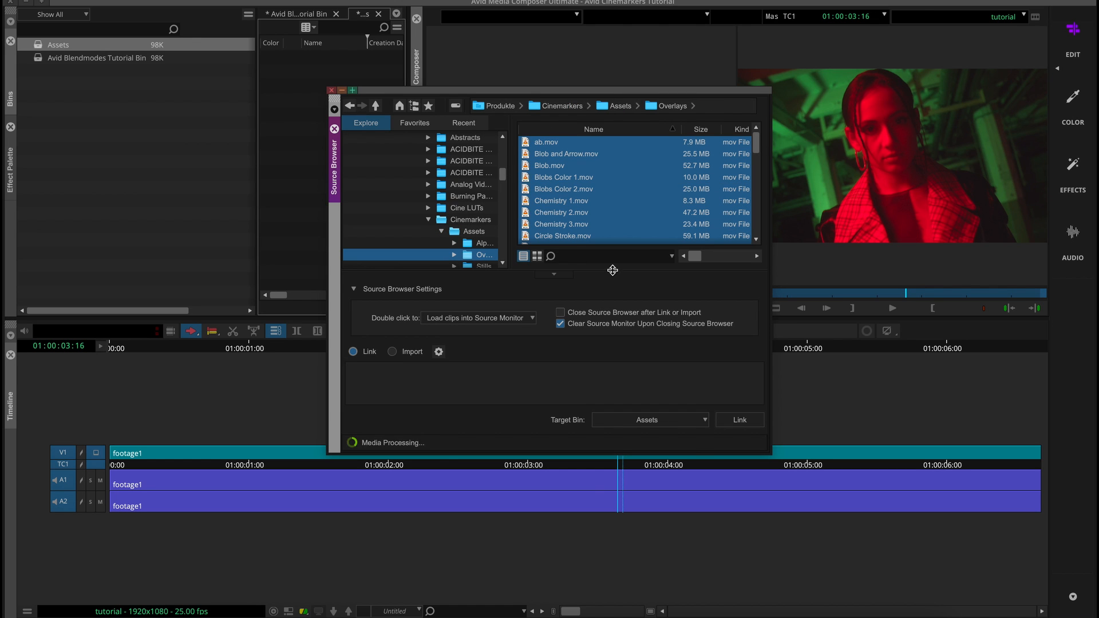
click(738, 419)
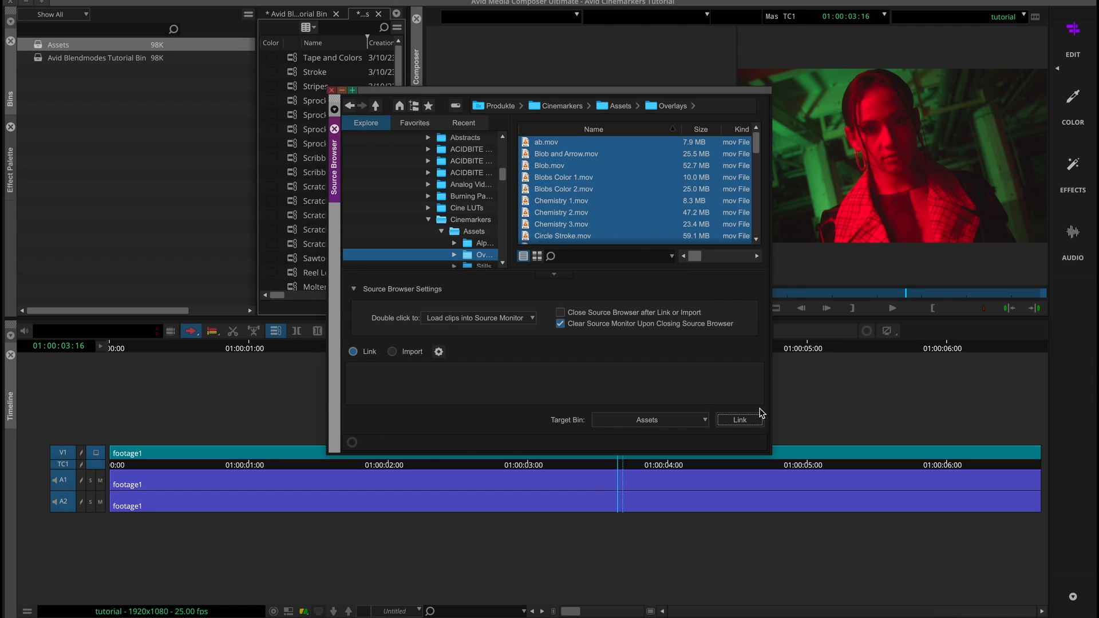
click(332, 89)
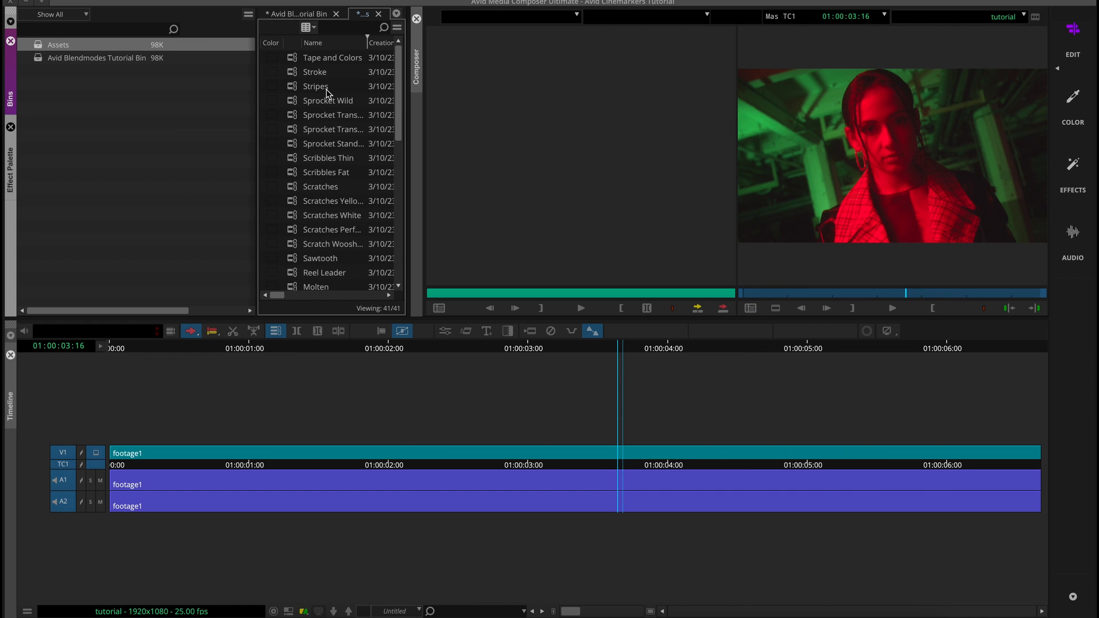
mouse_move(255, 118)
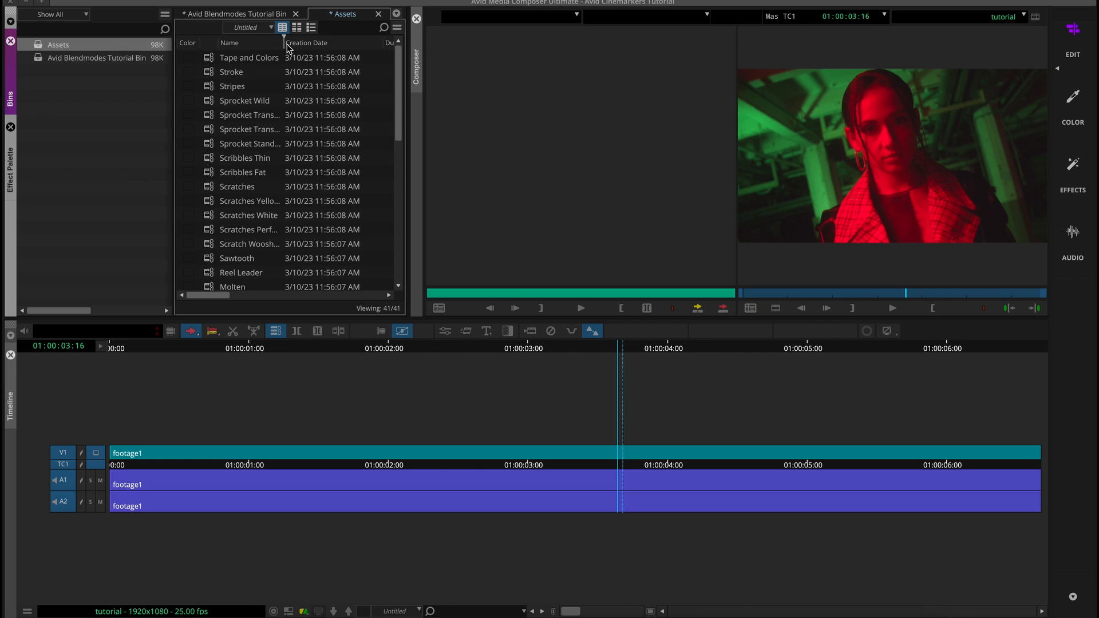
Step: Load Colors 2 from the Assets bin and overwrite it onto a new V2 track at 01:00:02:18
click(237, 187)
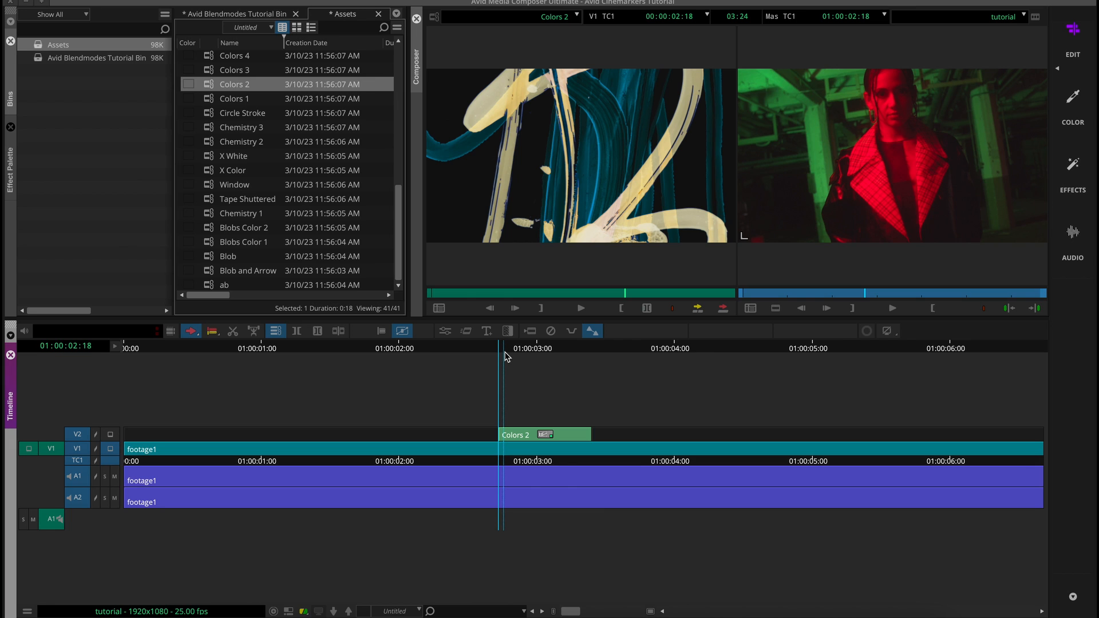
mouse_move(515, 364)
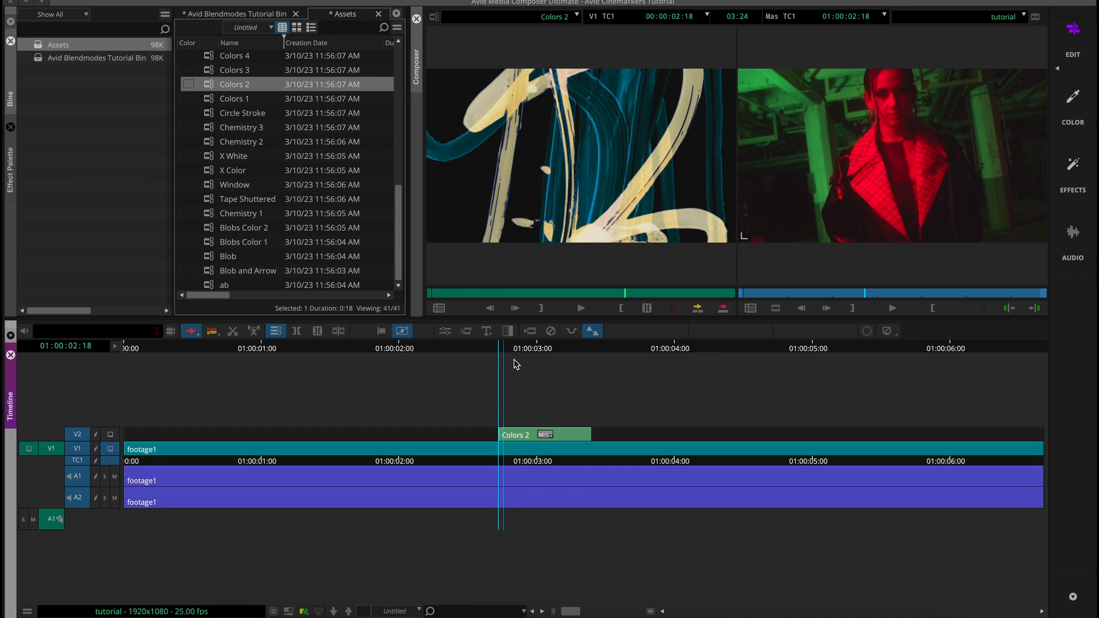
mouse_move(538, 418)
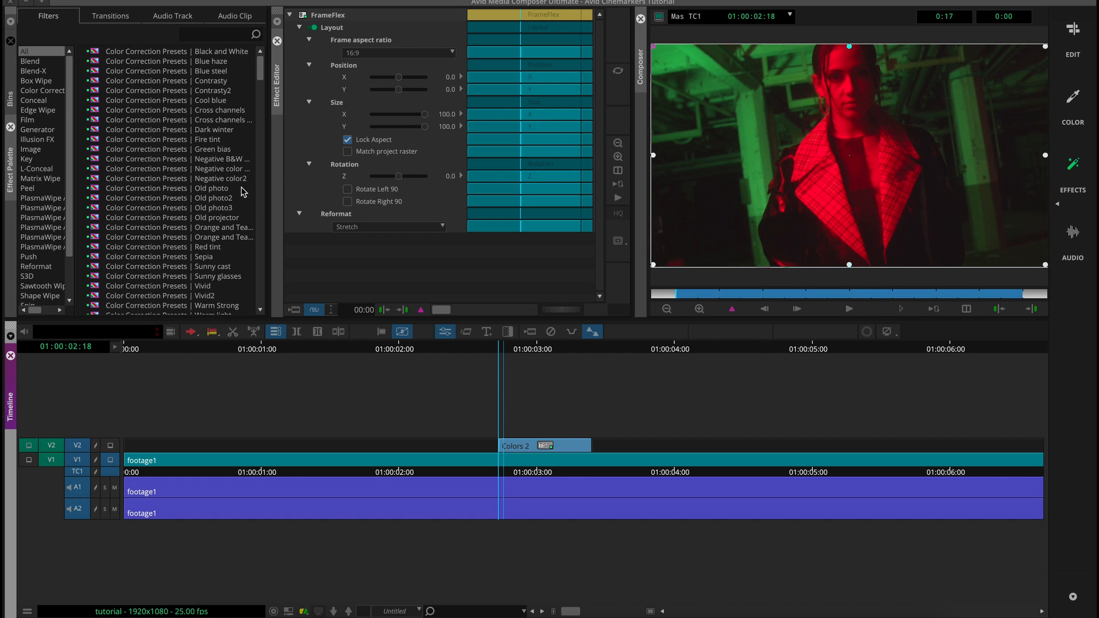
Step: Drag the Blend-X generic effect from the Blend-X category onto the Colors 2 clip on V2
click(34, 71)
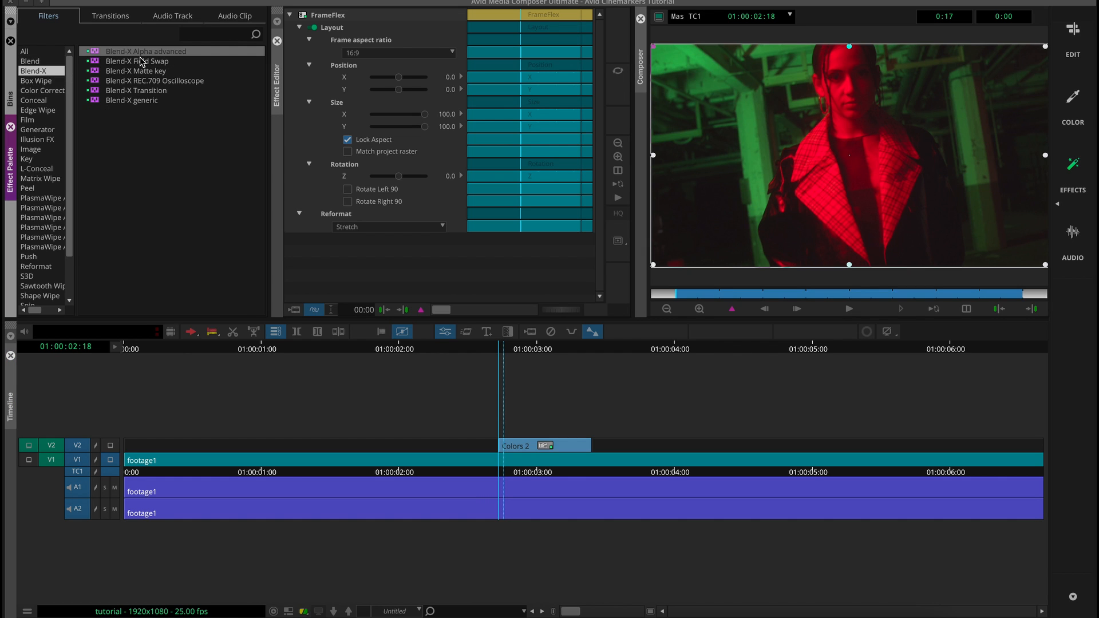
click(145, 51)
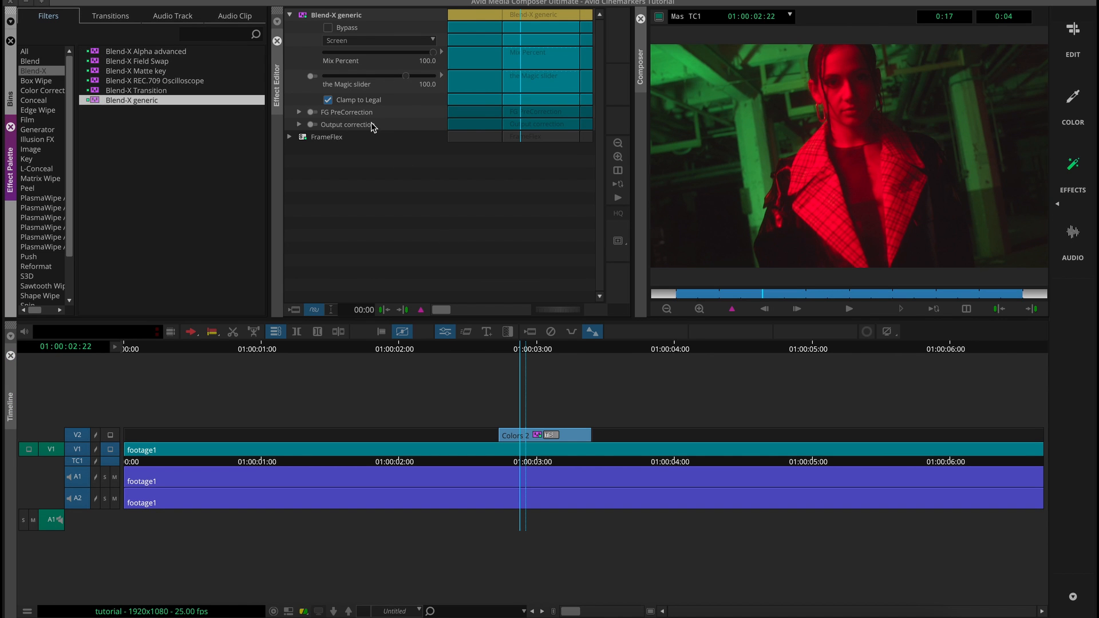
click(378, 40)
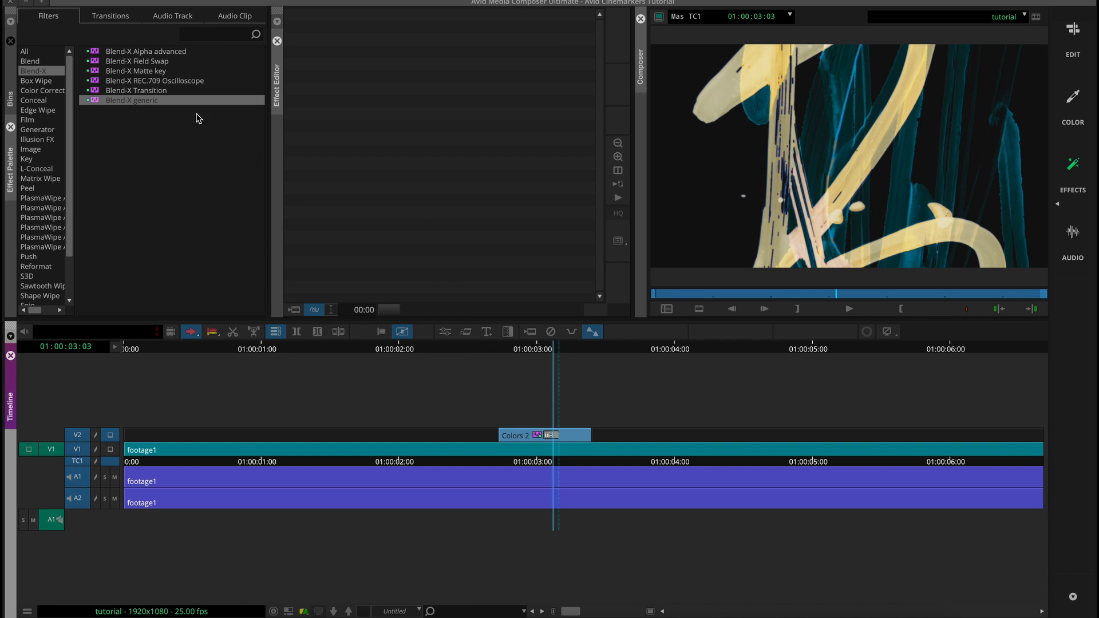
mouse_move(545, 435)
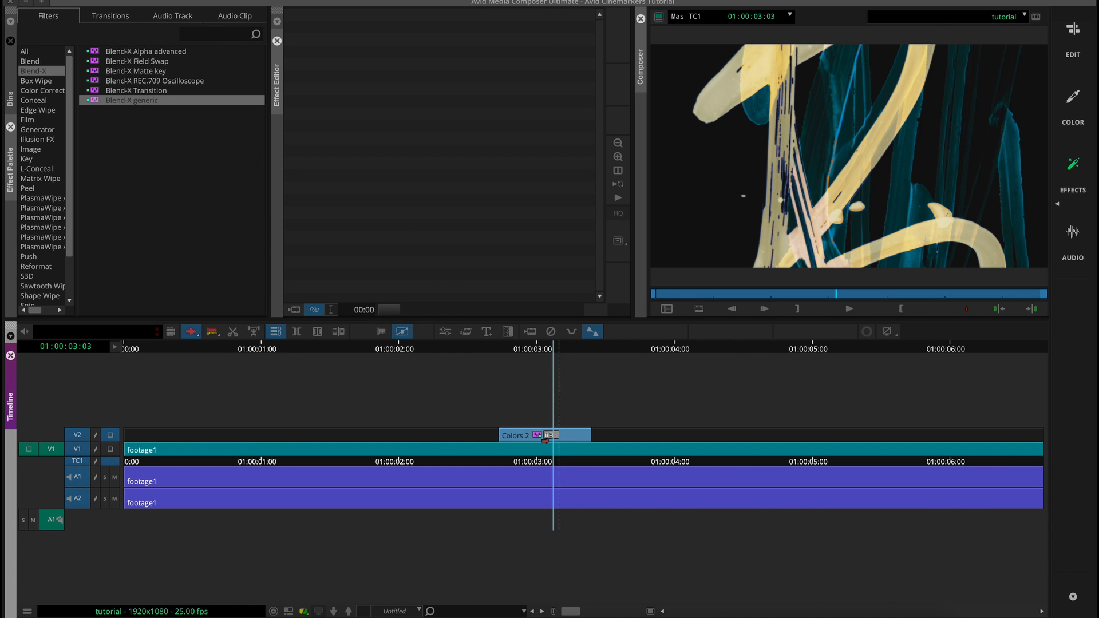
Step: Set the Blend-X generic mode to Screen, then change it to Difference
click(379, 40)
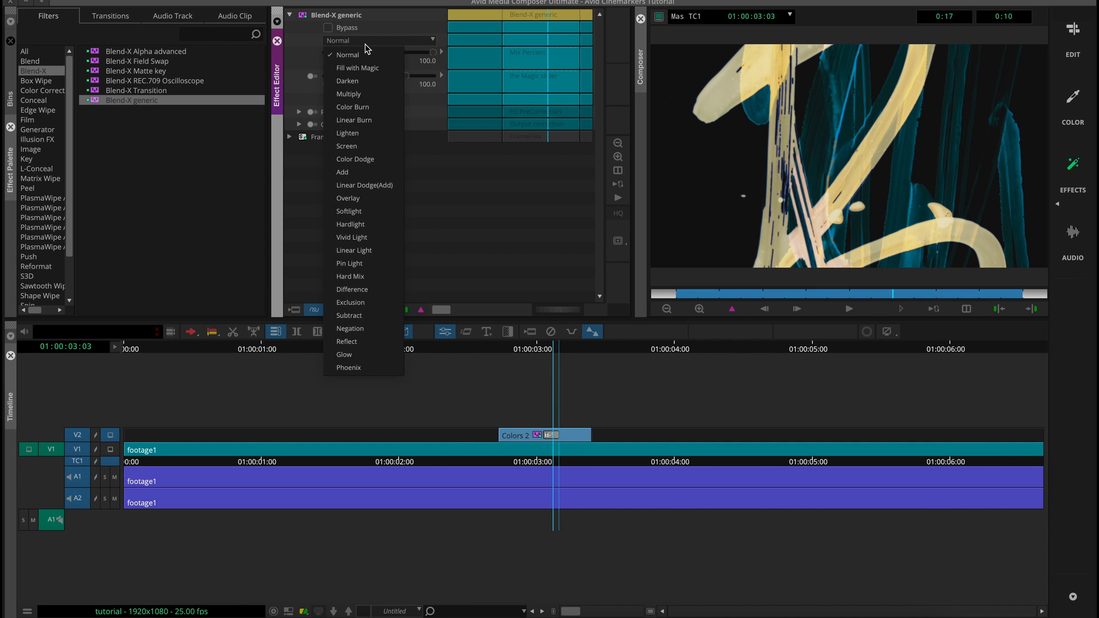
mouse_move(363, 210)
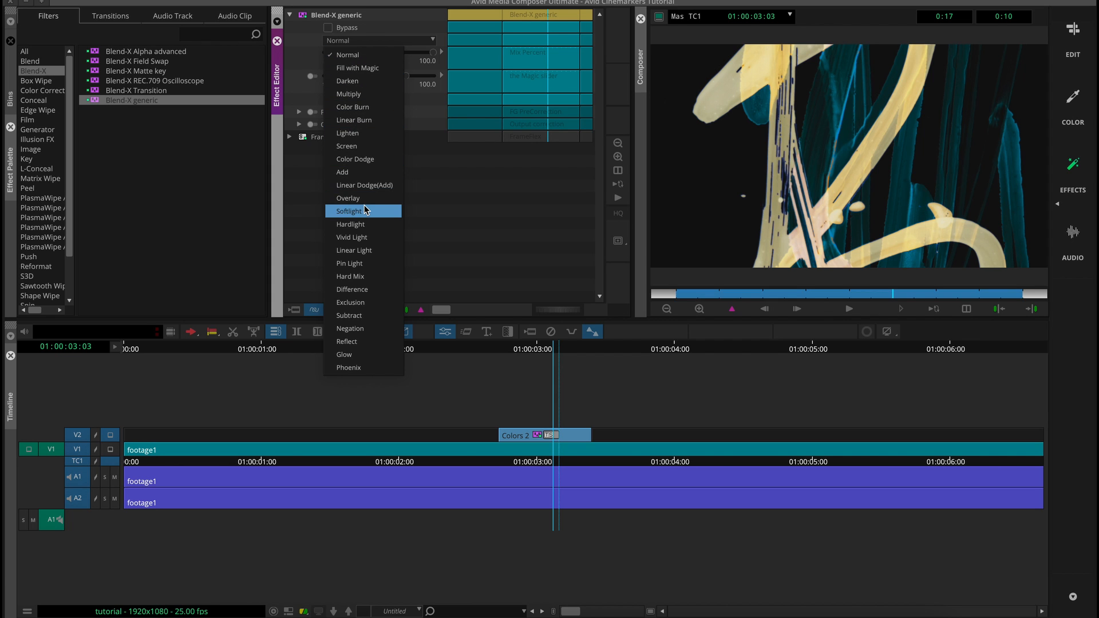
click(346, 145)
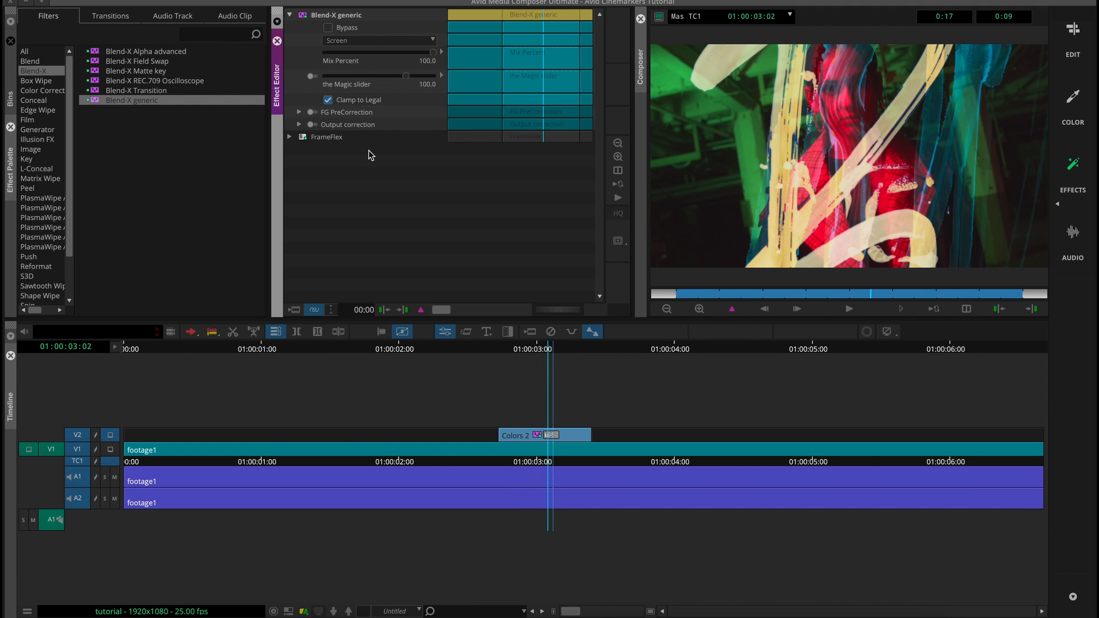
click(380, 40)
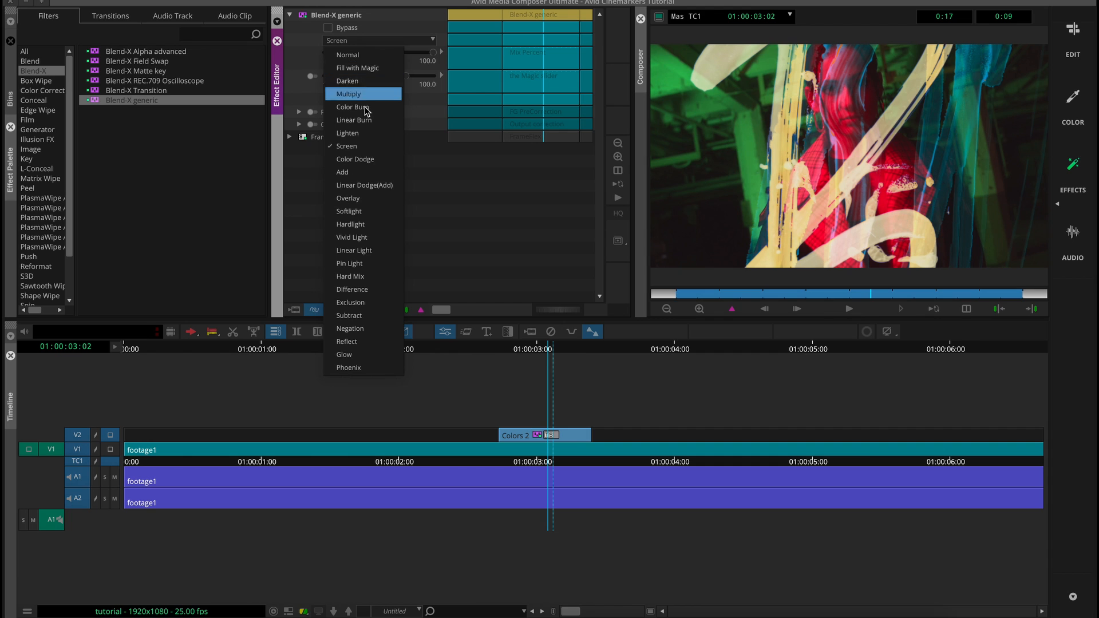
click(351, 289)
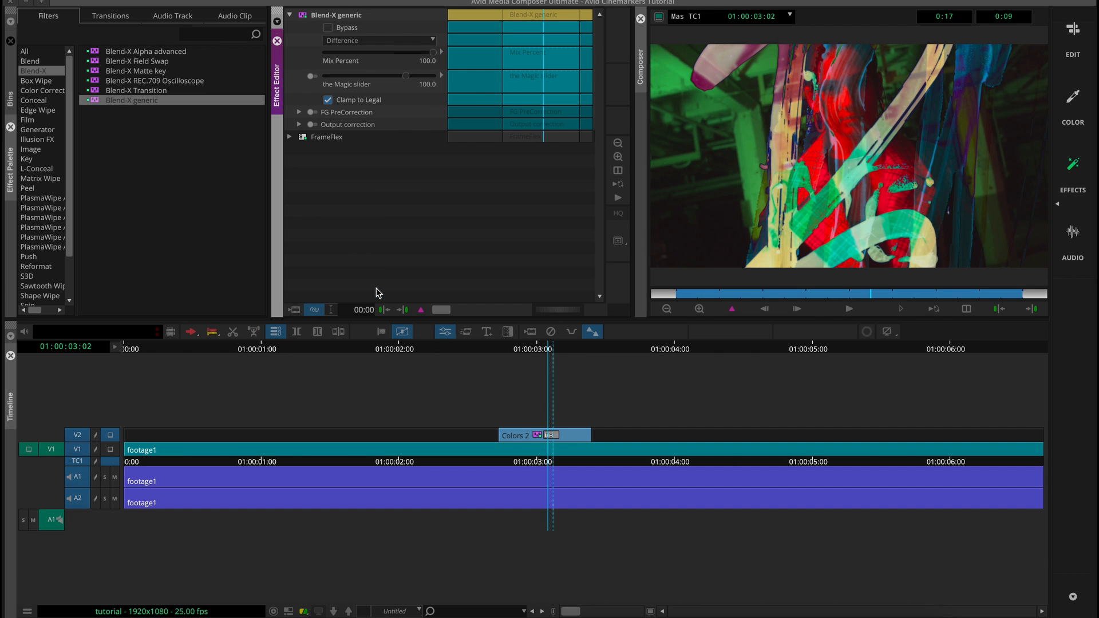
mouse_move(471, 356)
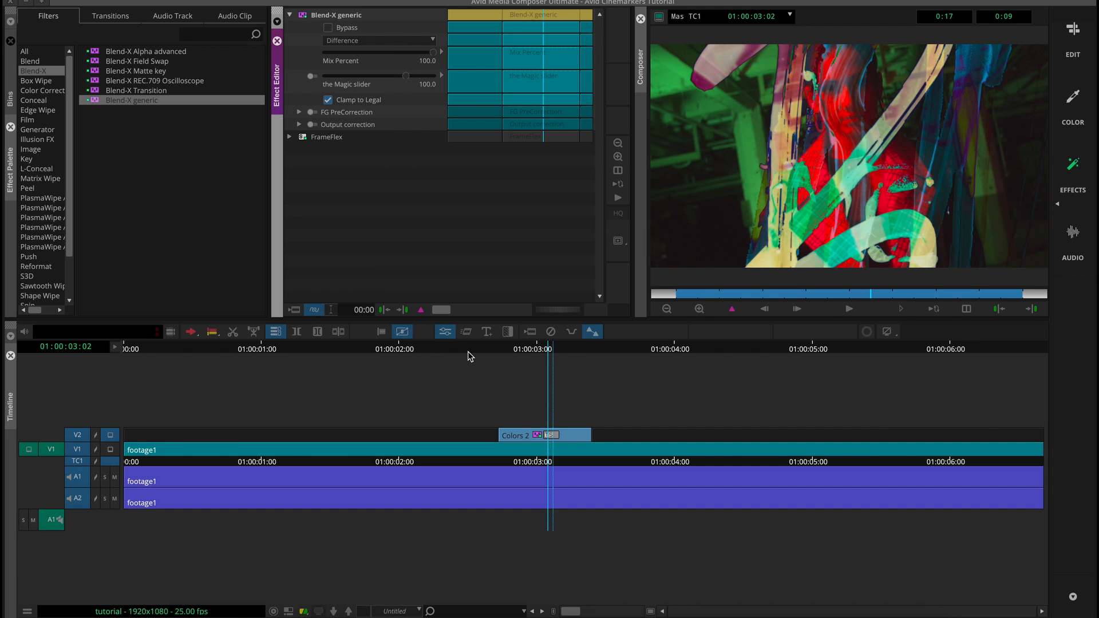